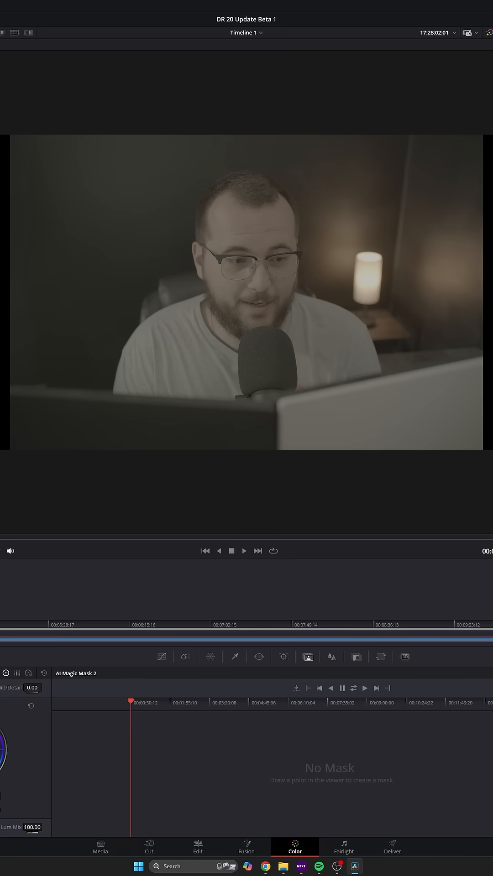
mouse_move(249, 222)
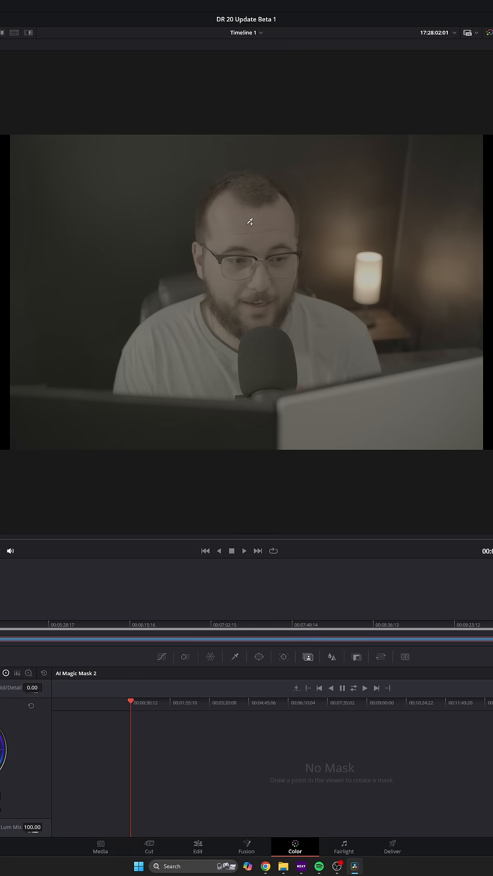
Place Magic Mask points on the speaker's forehead and glasses to mask his face and beard.
left_click(246, 224)
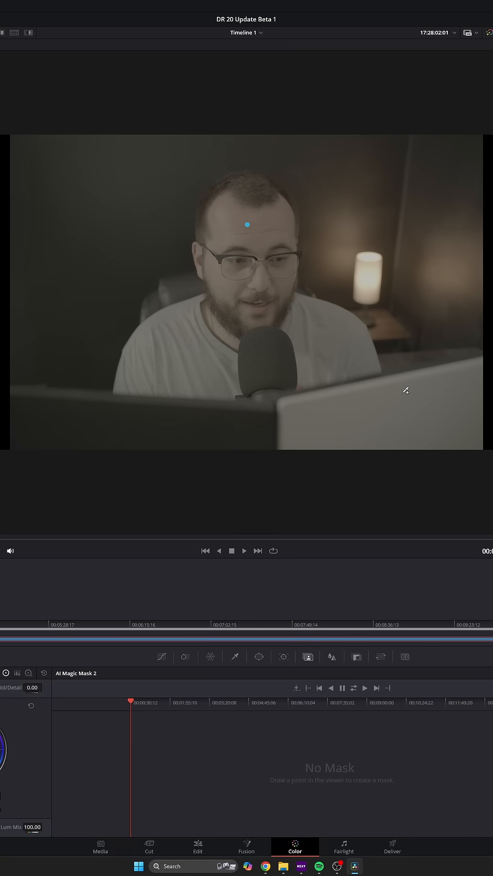
left_click(246, 224)
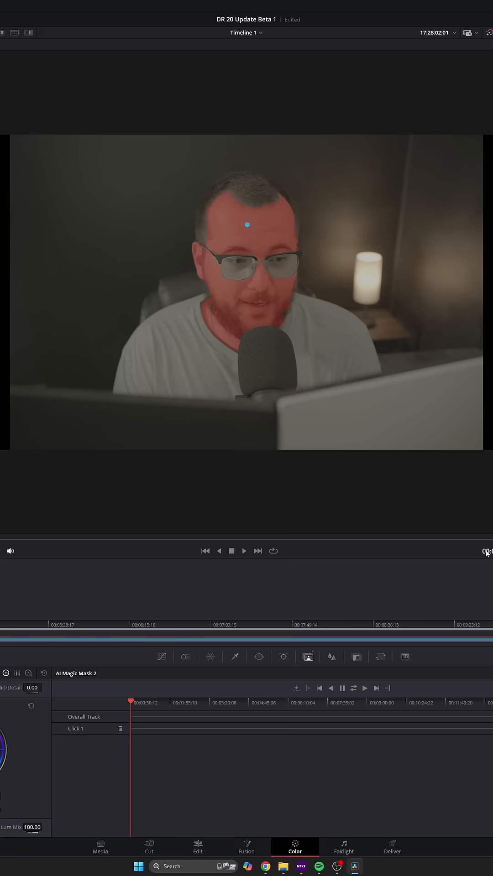
mouse_move(245, 274)
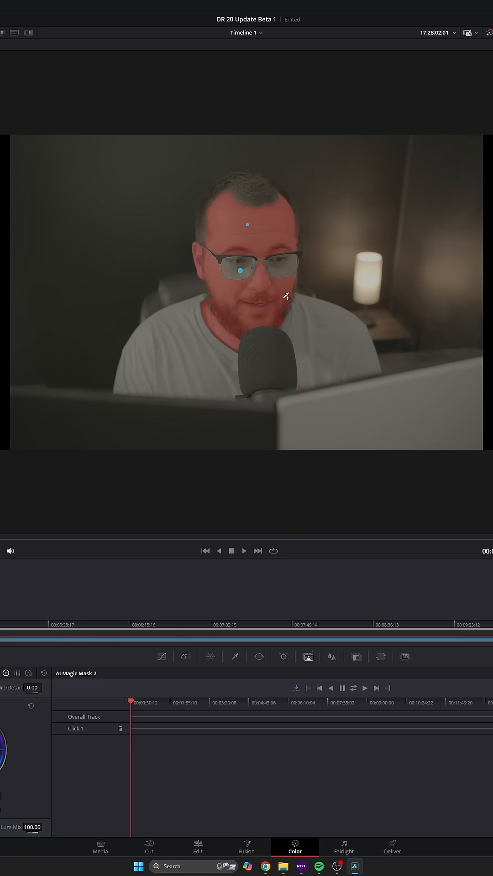
left_click(283, 270)
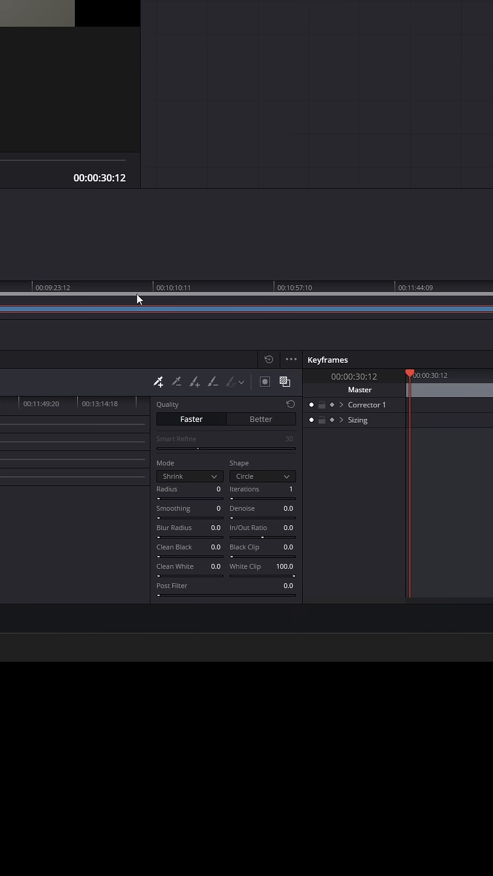
Add Click 3 on the other lens and Click 4 on the hair top.
left_click(260, 418)
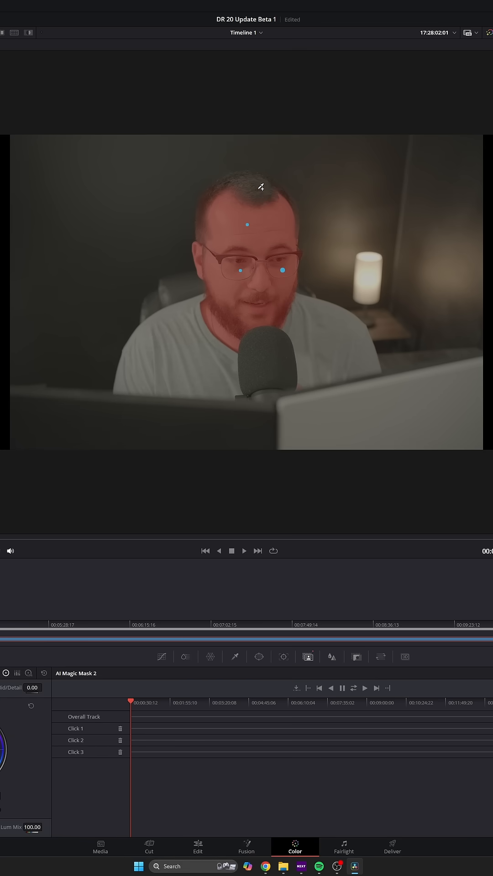
left_click(257, 190)
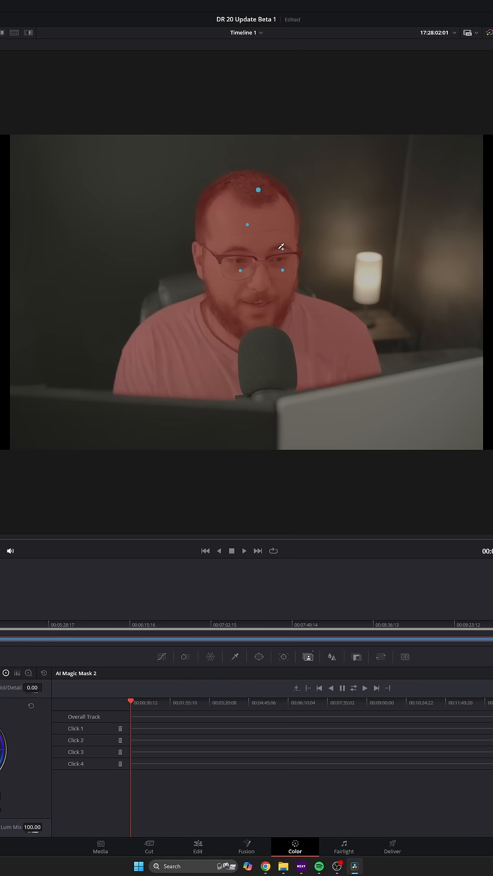